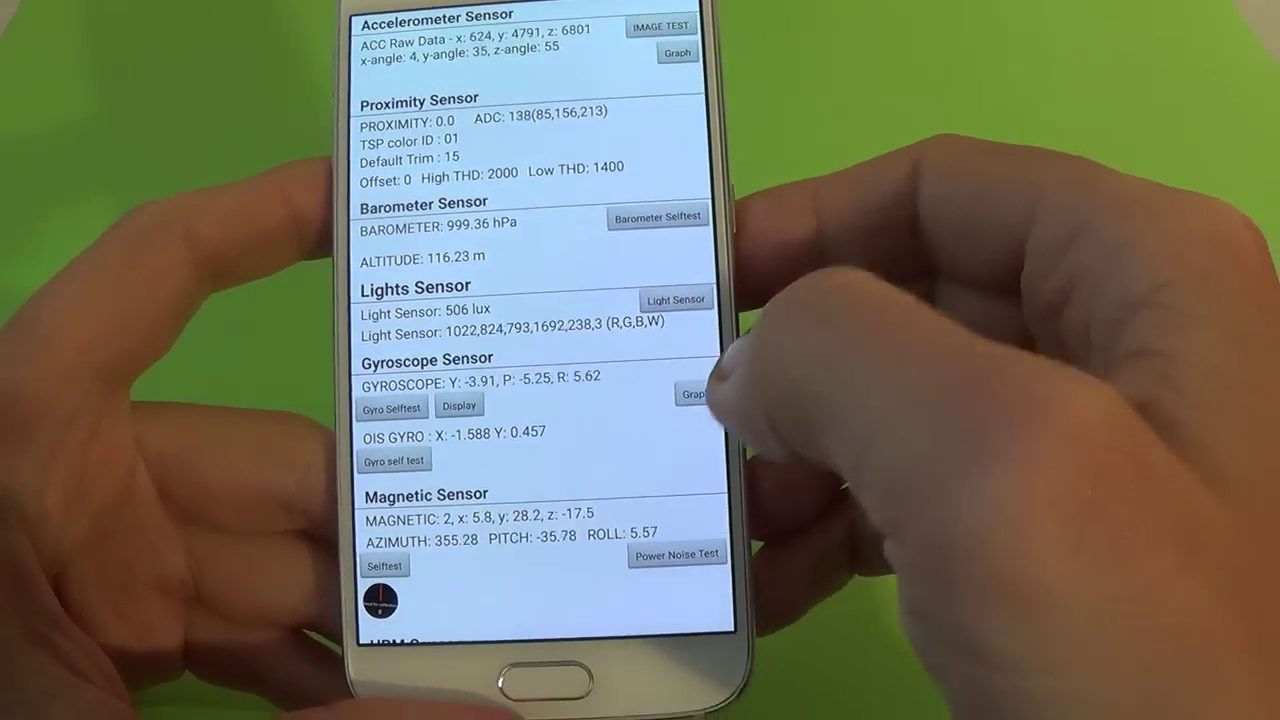
- Finish dialing the *#225584... code to launch the ResetTotalCallTime screen
scroll("down", 3)
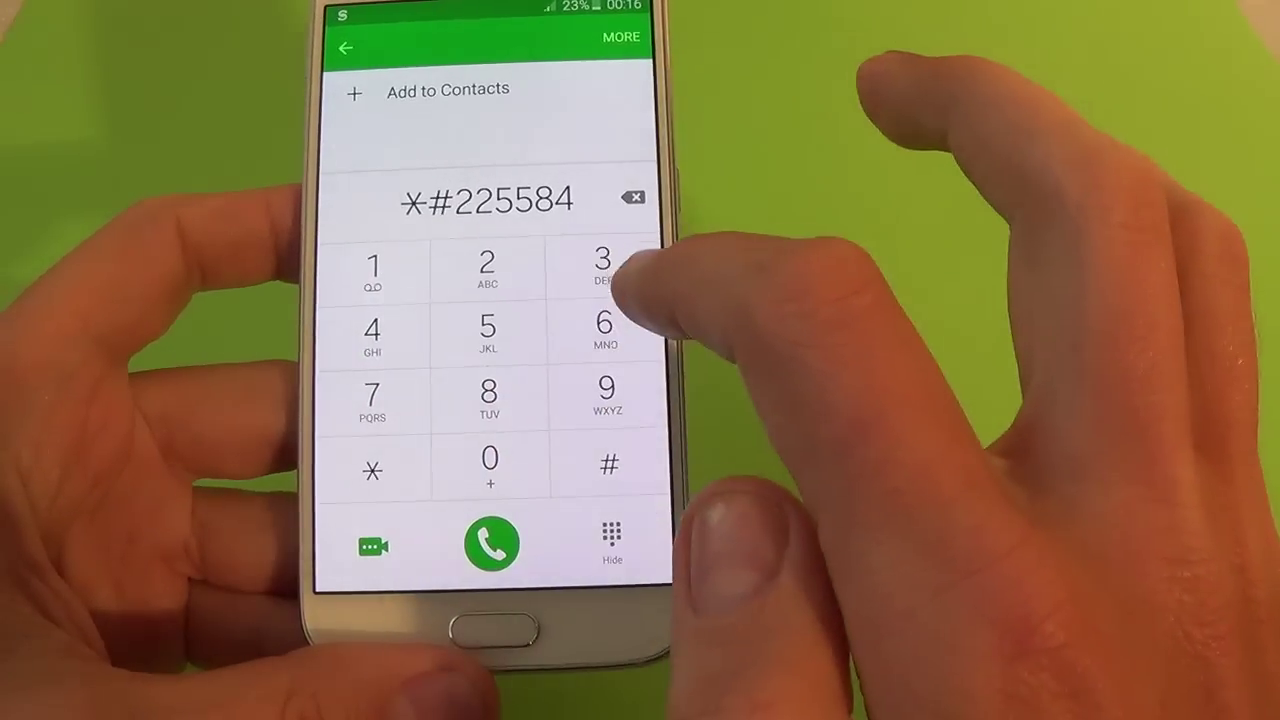
left_click(486, 544)
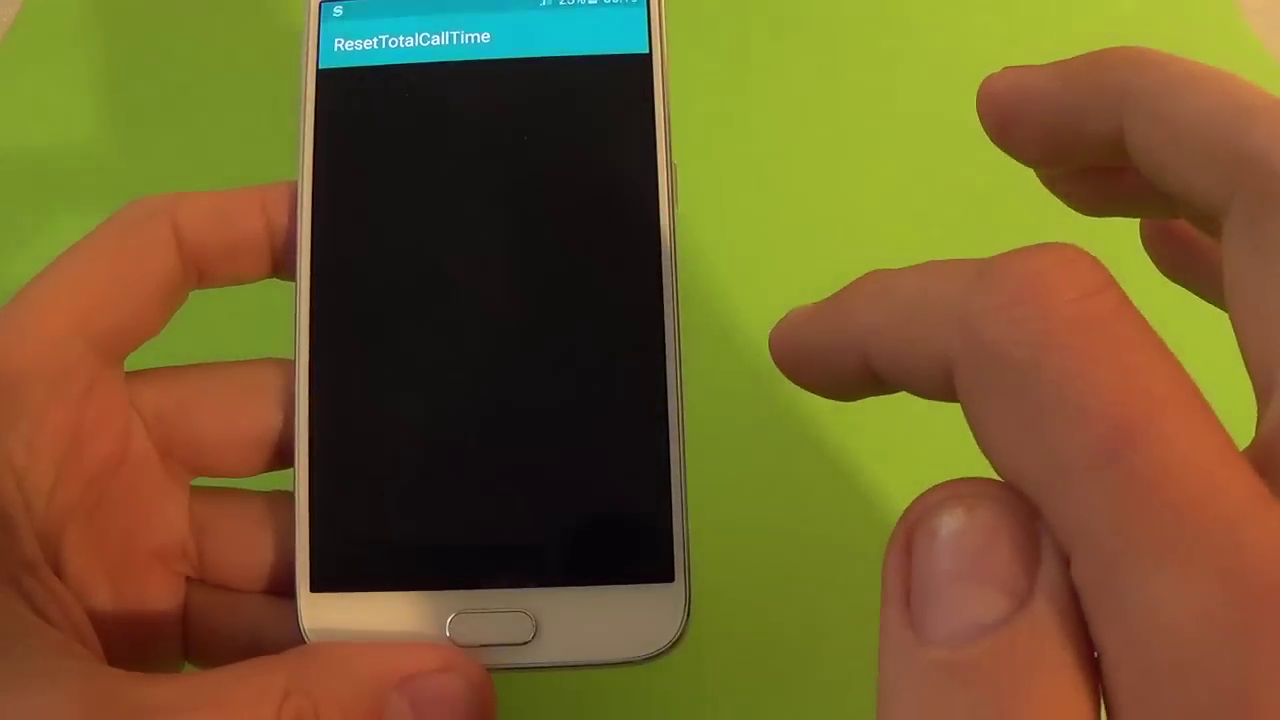